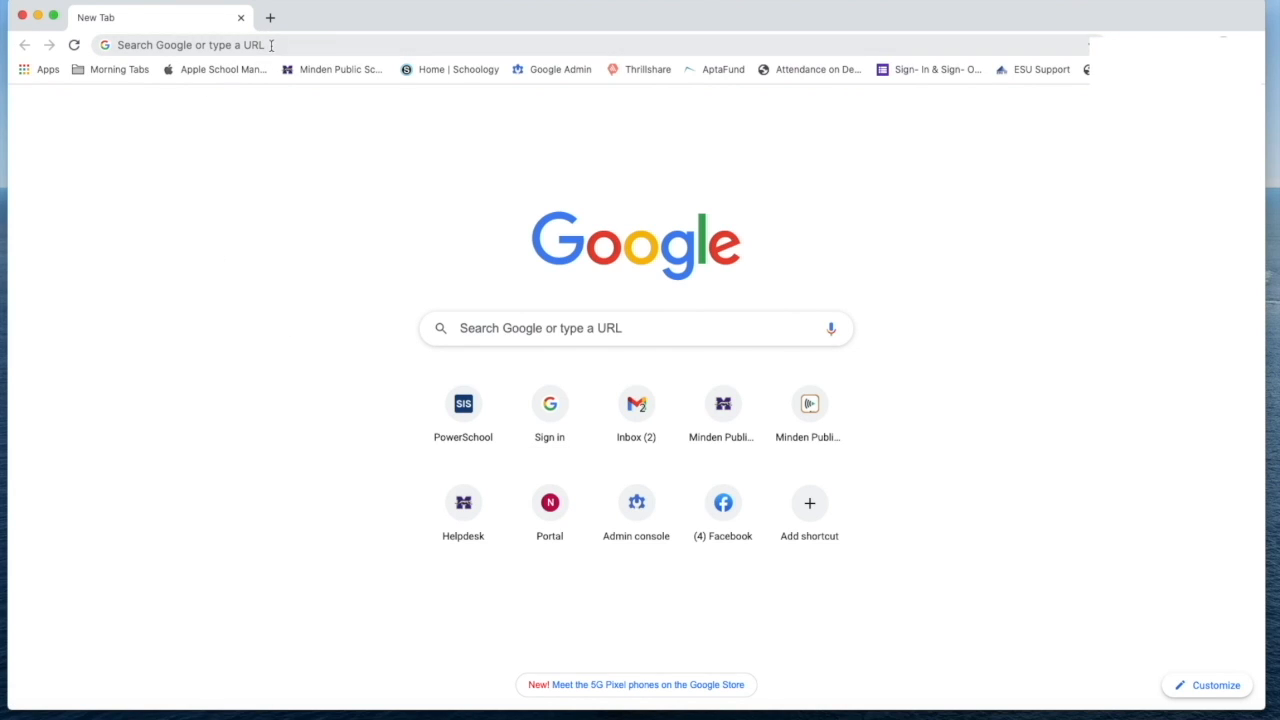
# From mindenwhippets.org, reach the C.L. Jones Middle School page via Schools and show its MENU links
pyautogui.click(200, 44)
pyautogui.write('mindenwhippets.org')
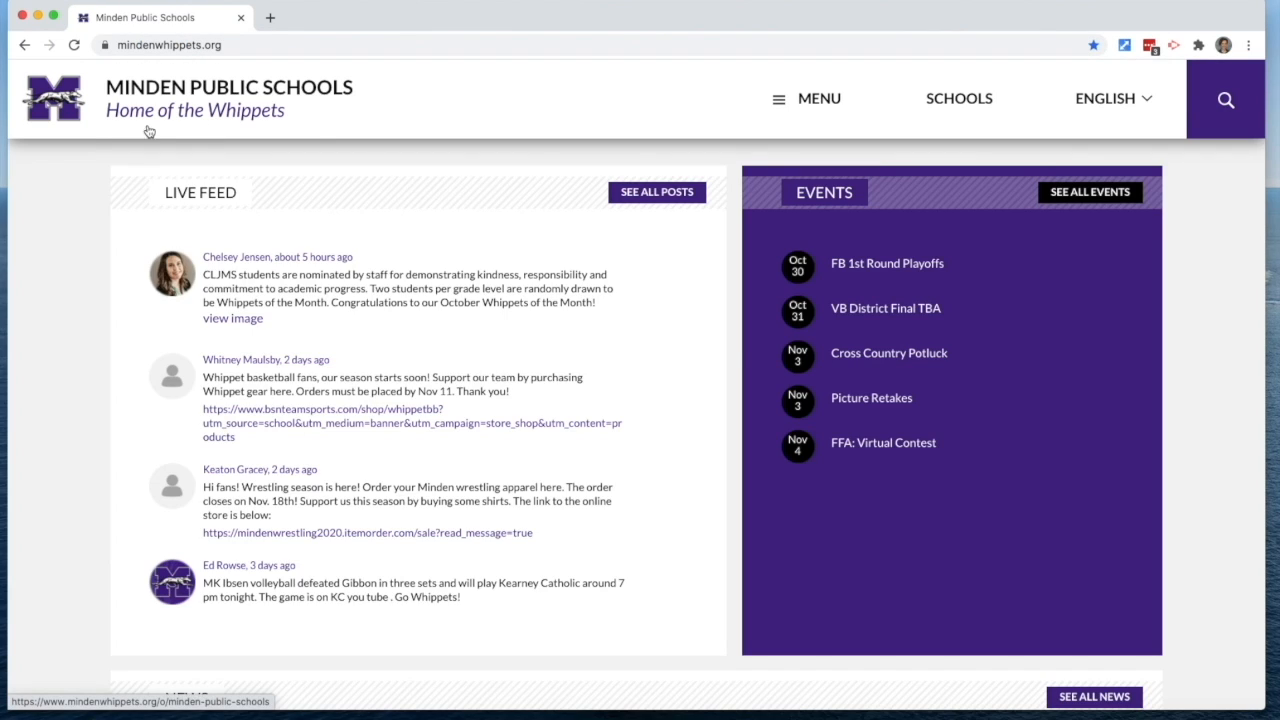
pyautogui.click(958, 98)
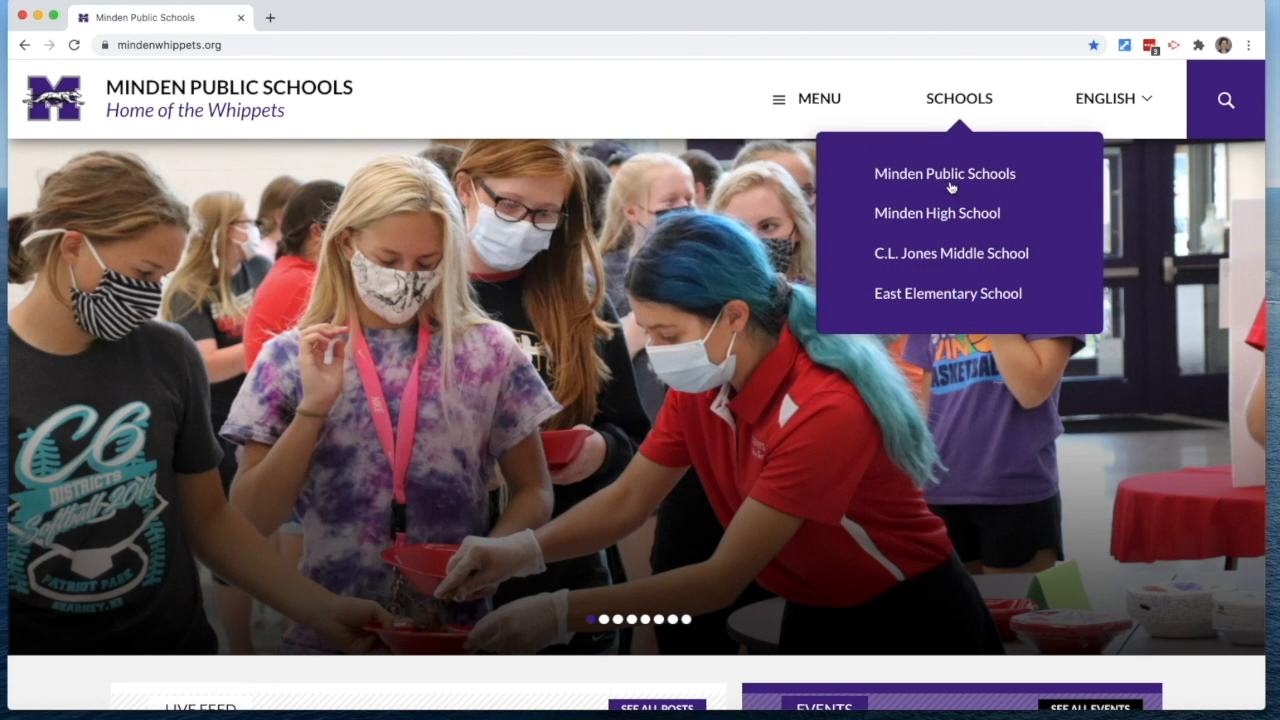
pyautogui.click(950, 252)
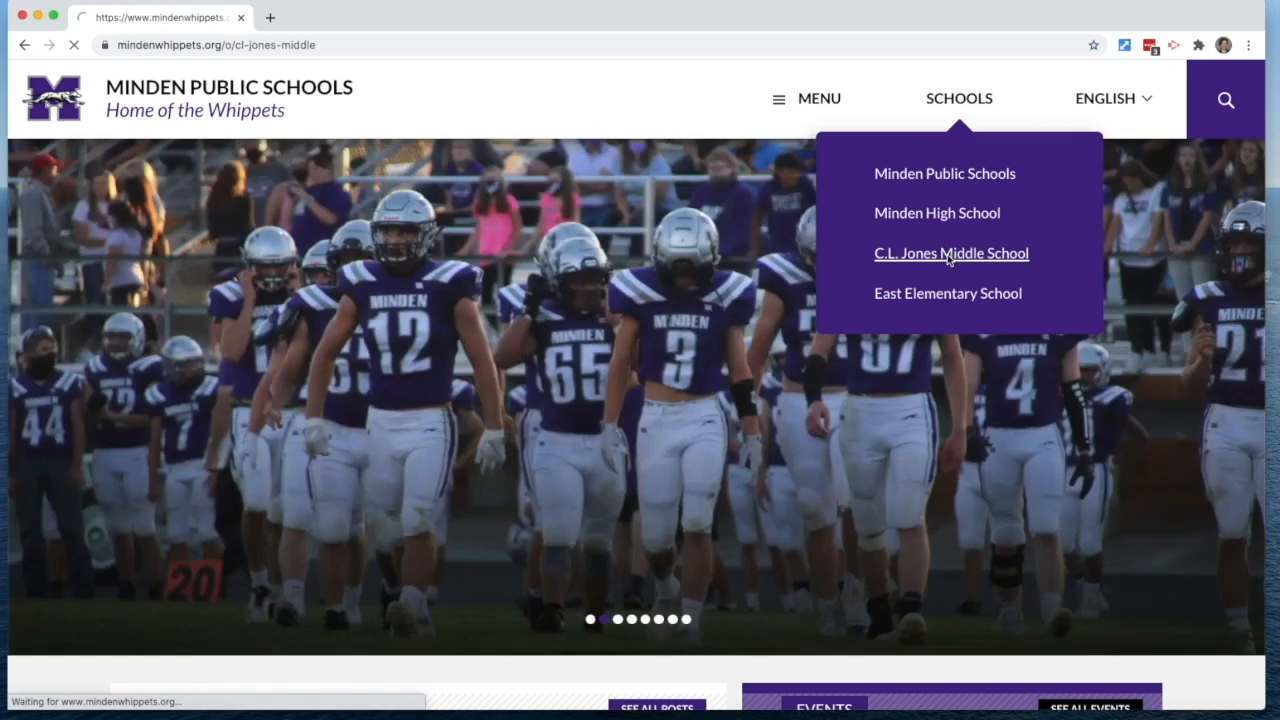
pyautogui.click(952, 252)
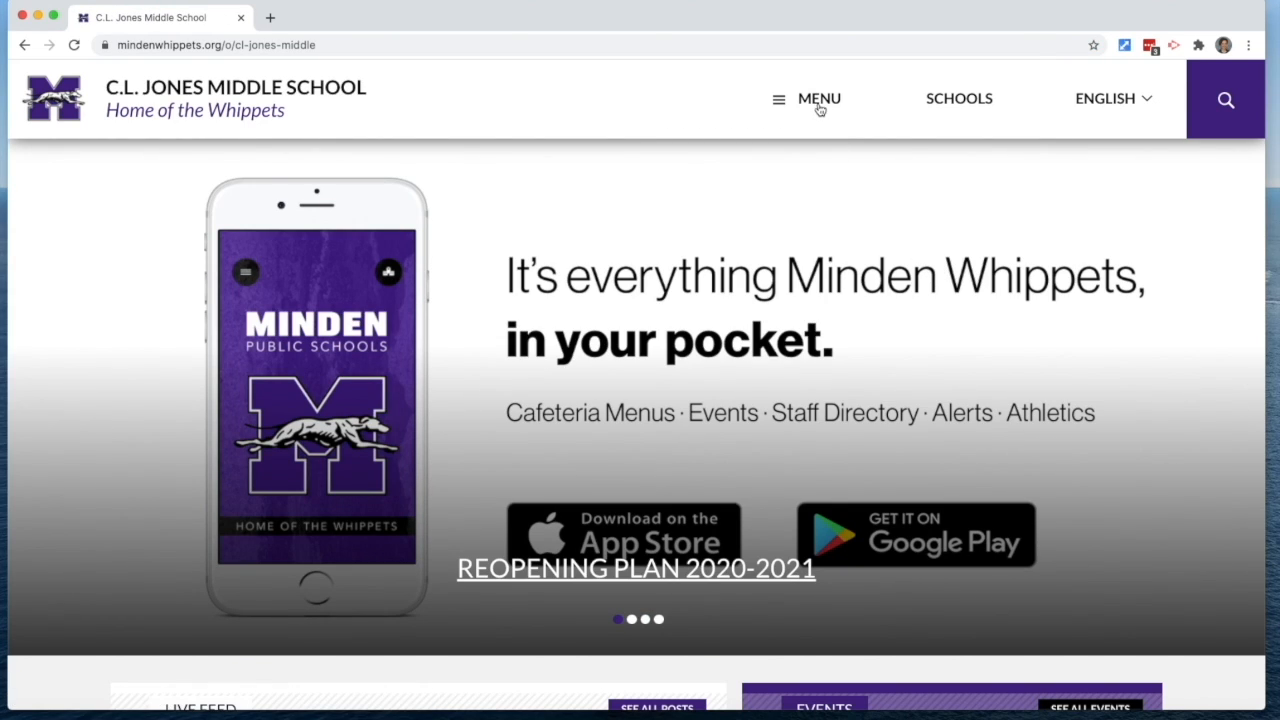
pyautogui.click(820, 98)
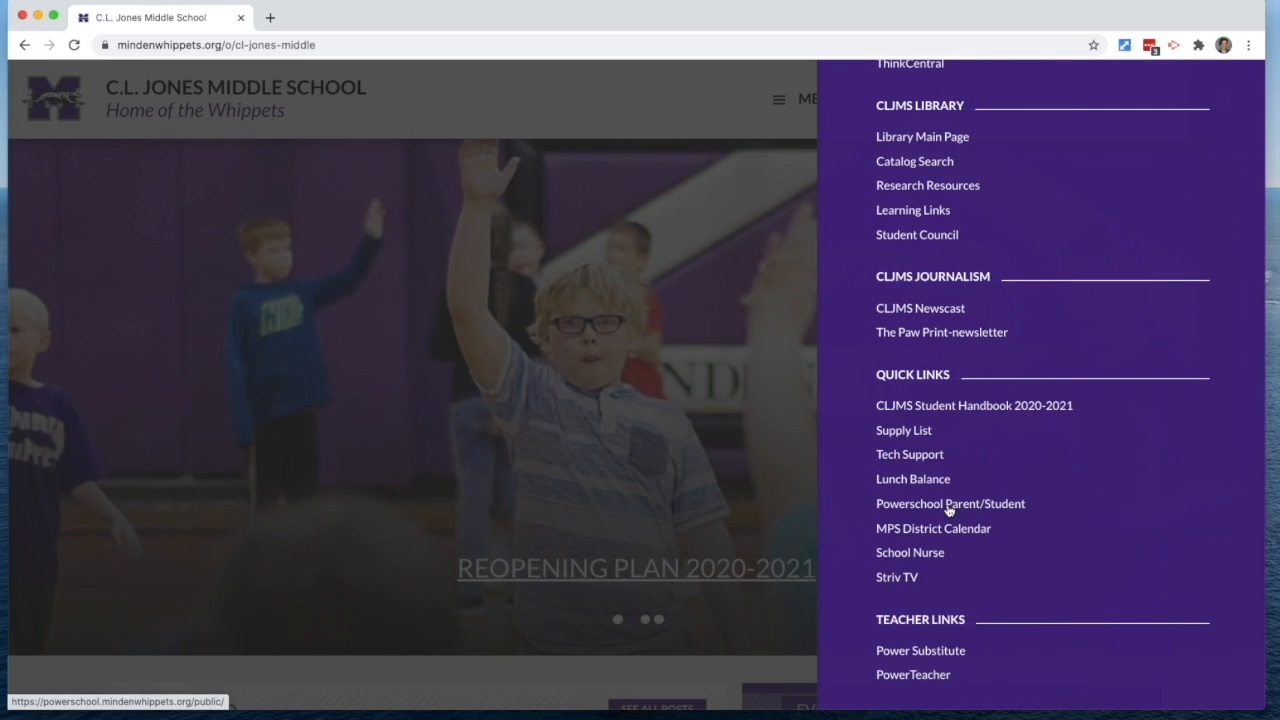
pyautogui.click(950, 504)
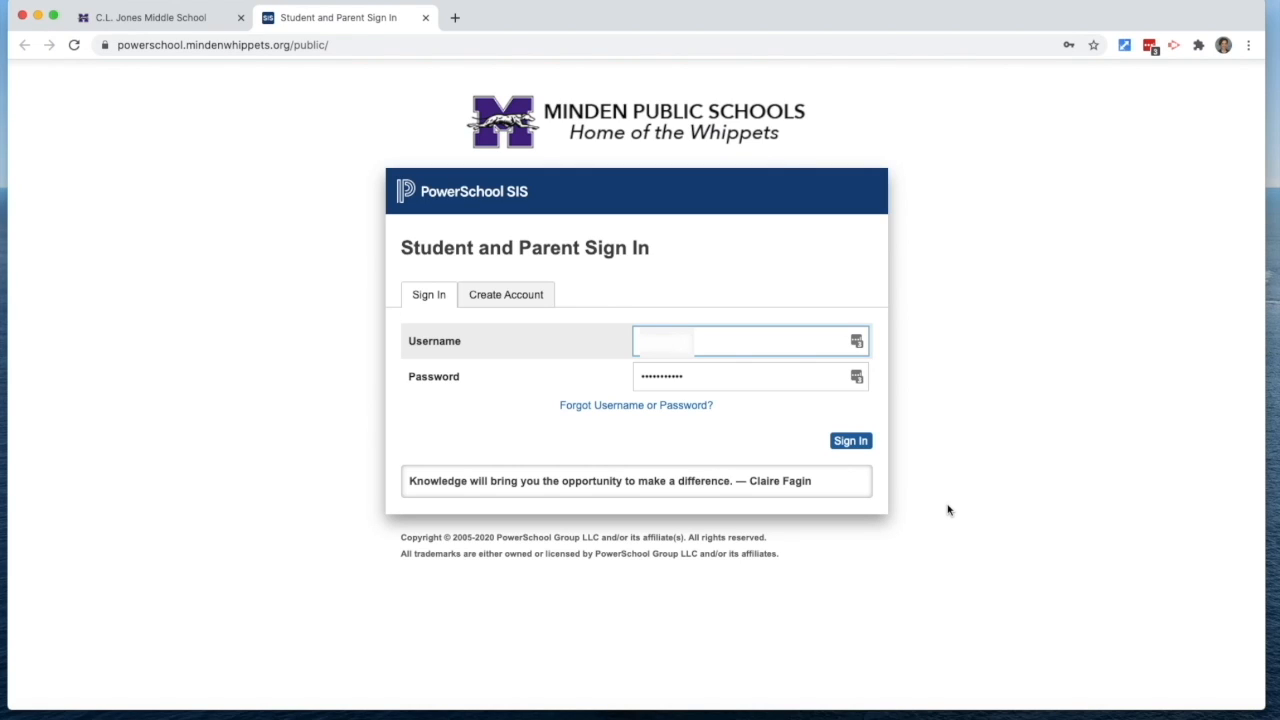
pyautogui.moveTo(890, 376)
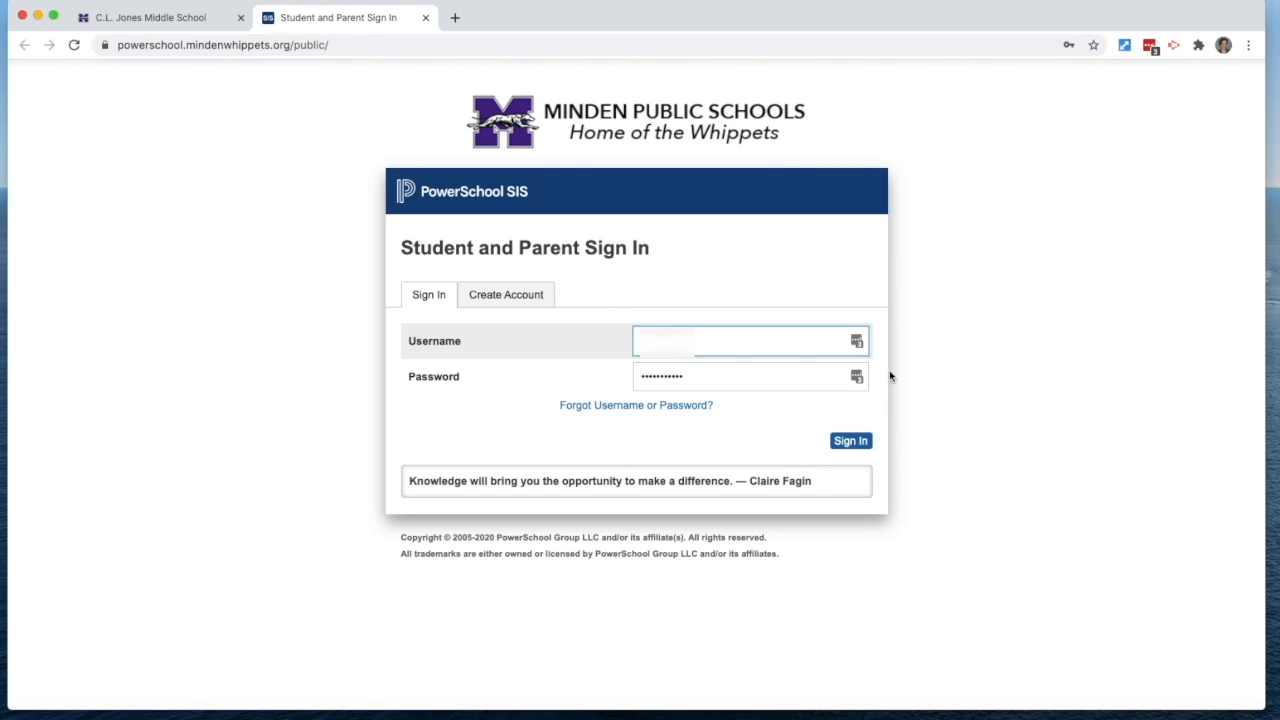
pyautogui.moveTo(410, 356)
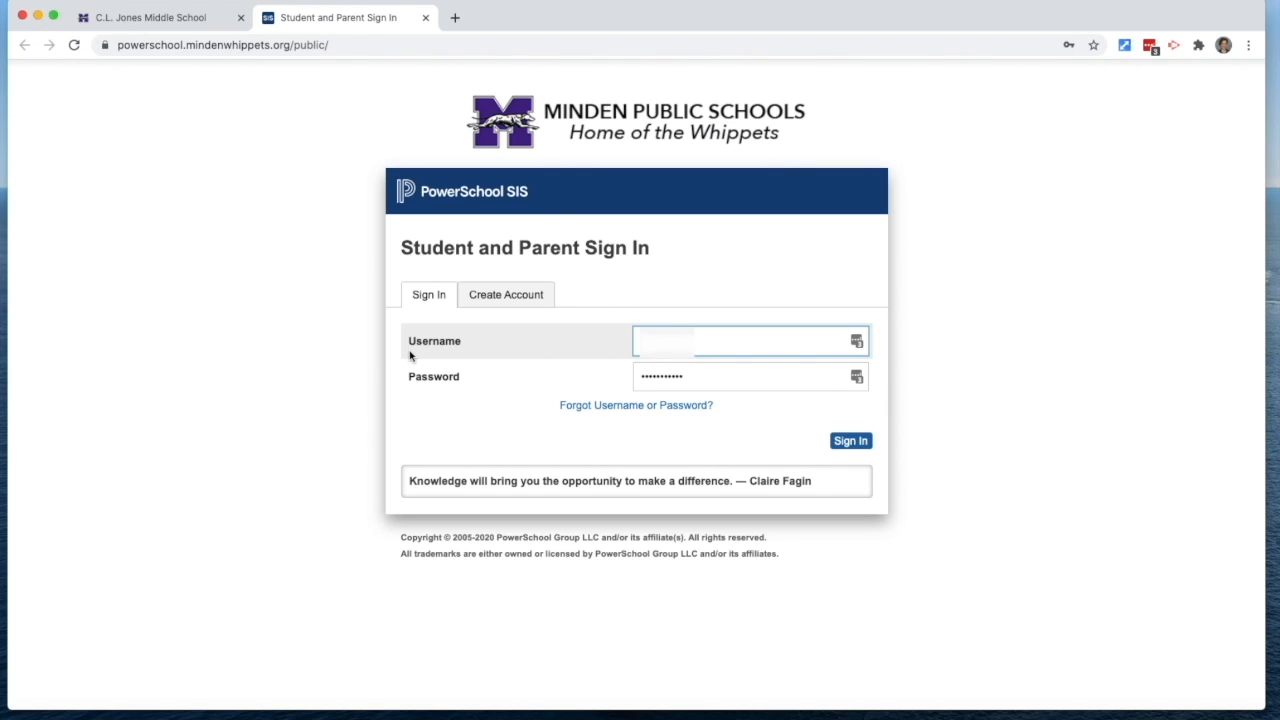
pyautogui.write('jtwiddifield')
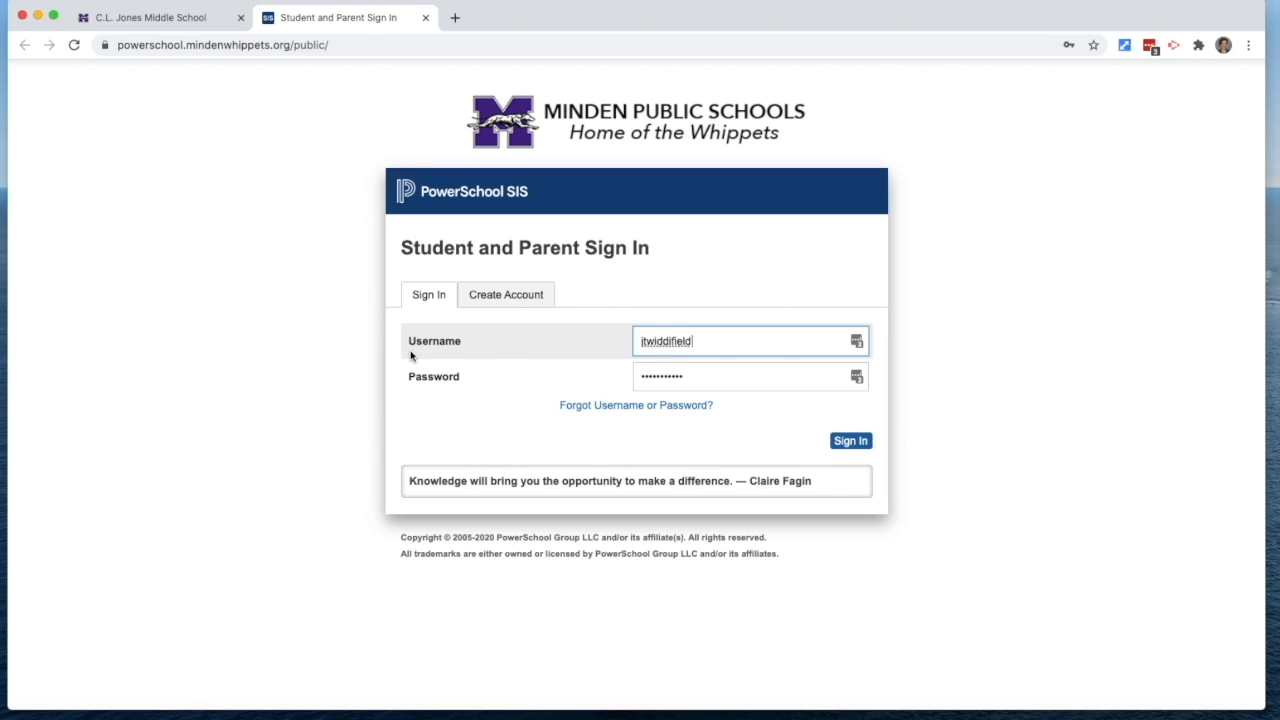
pyautogui.moveTo(504, 294)
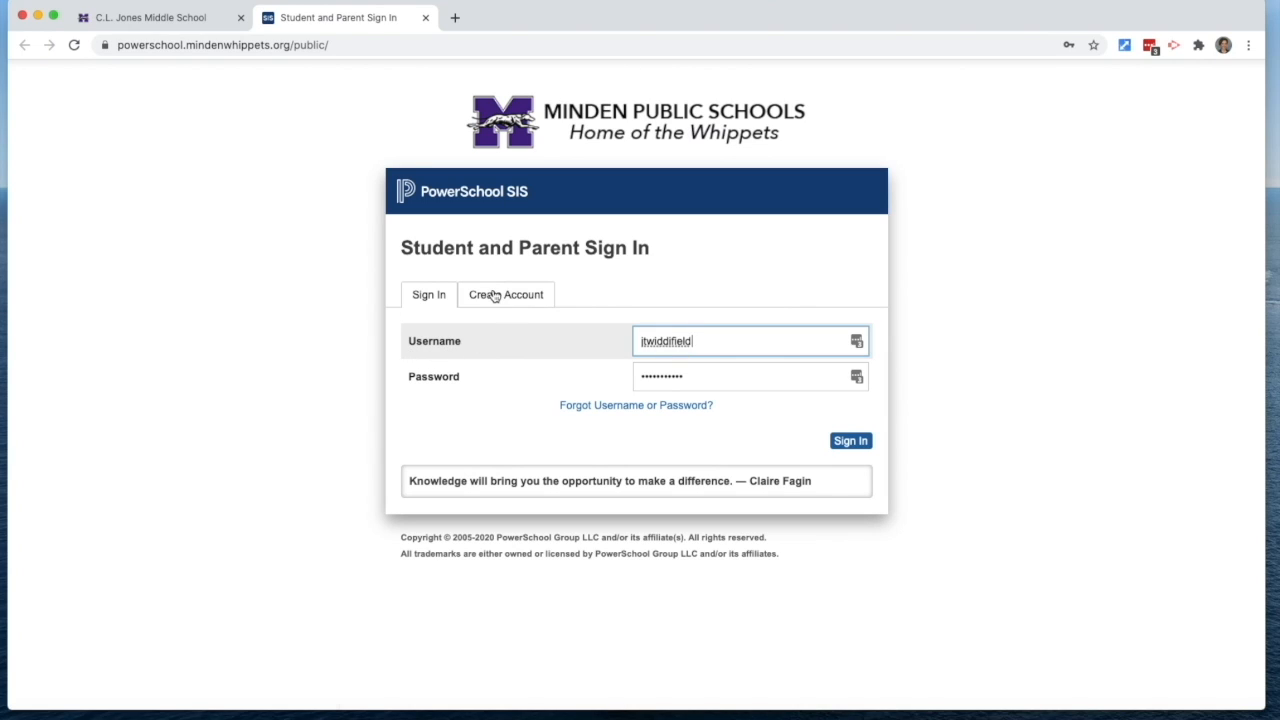
pyautogui.click(504, 294)
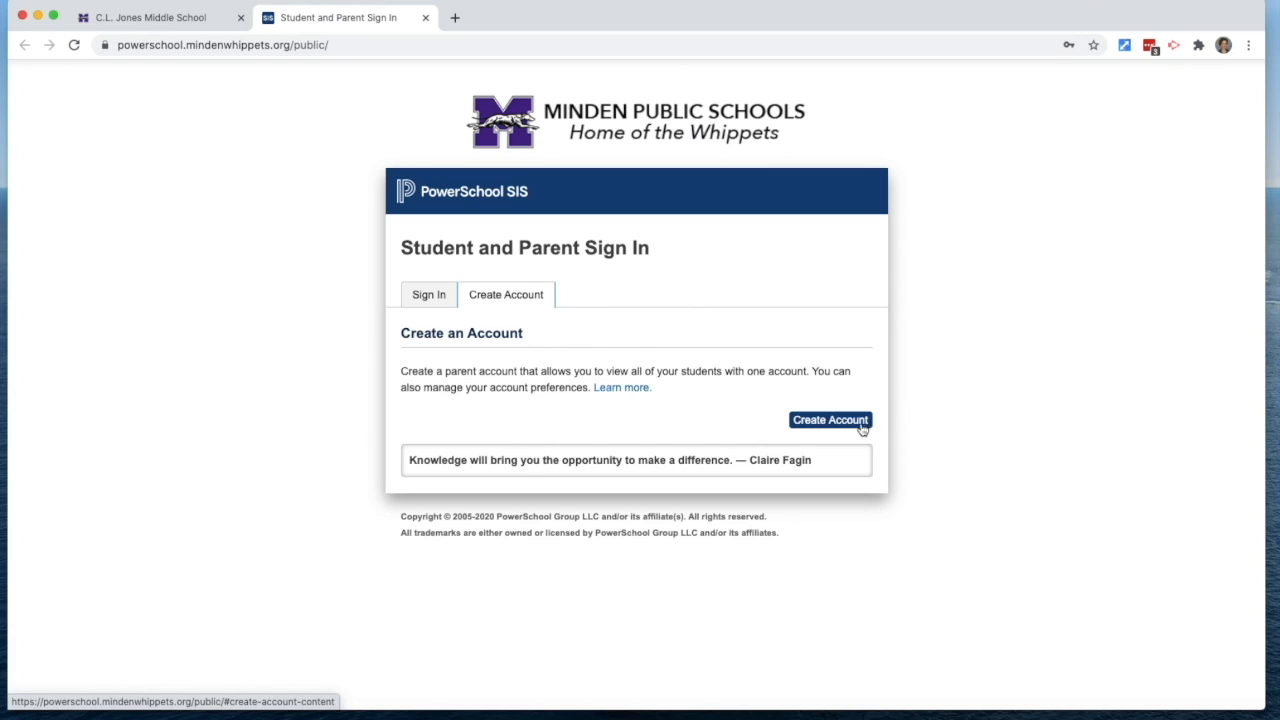
# Start a new parent account and review the Parent Account Details and Link Students fields
pyautogui.click(830, 420)
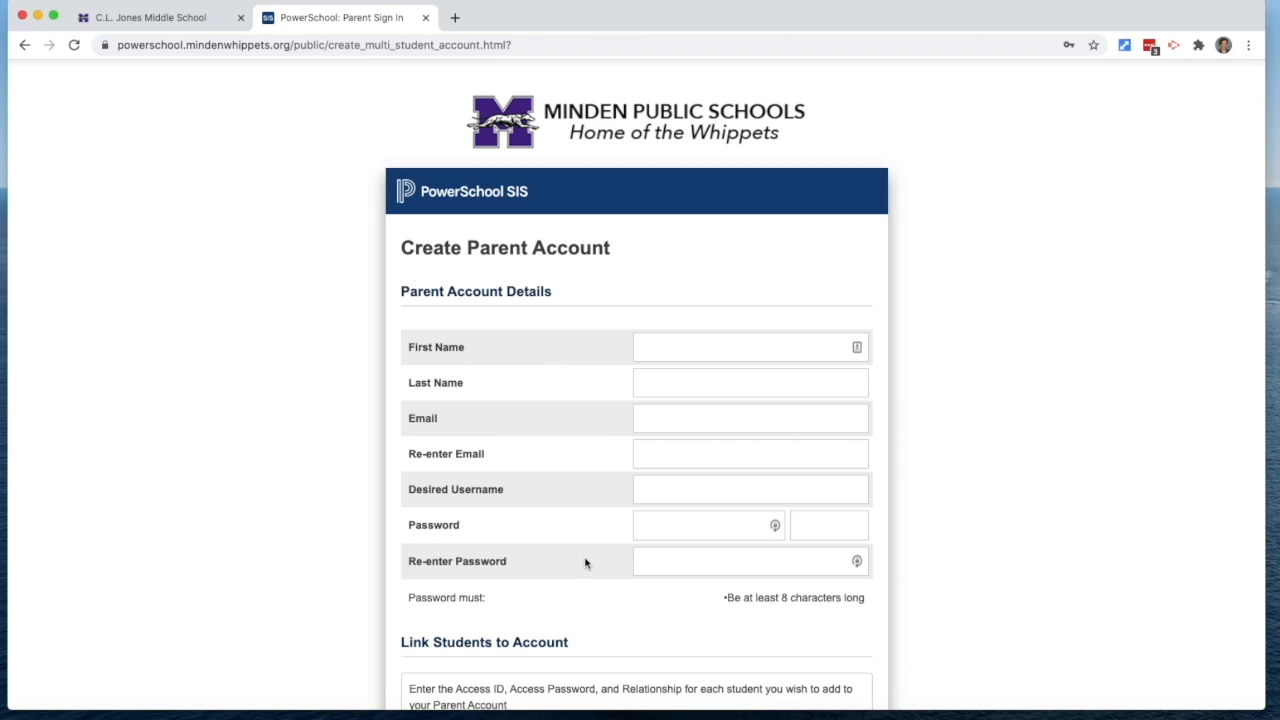
pyautogui.moveTo(562, 494)
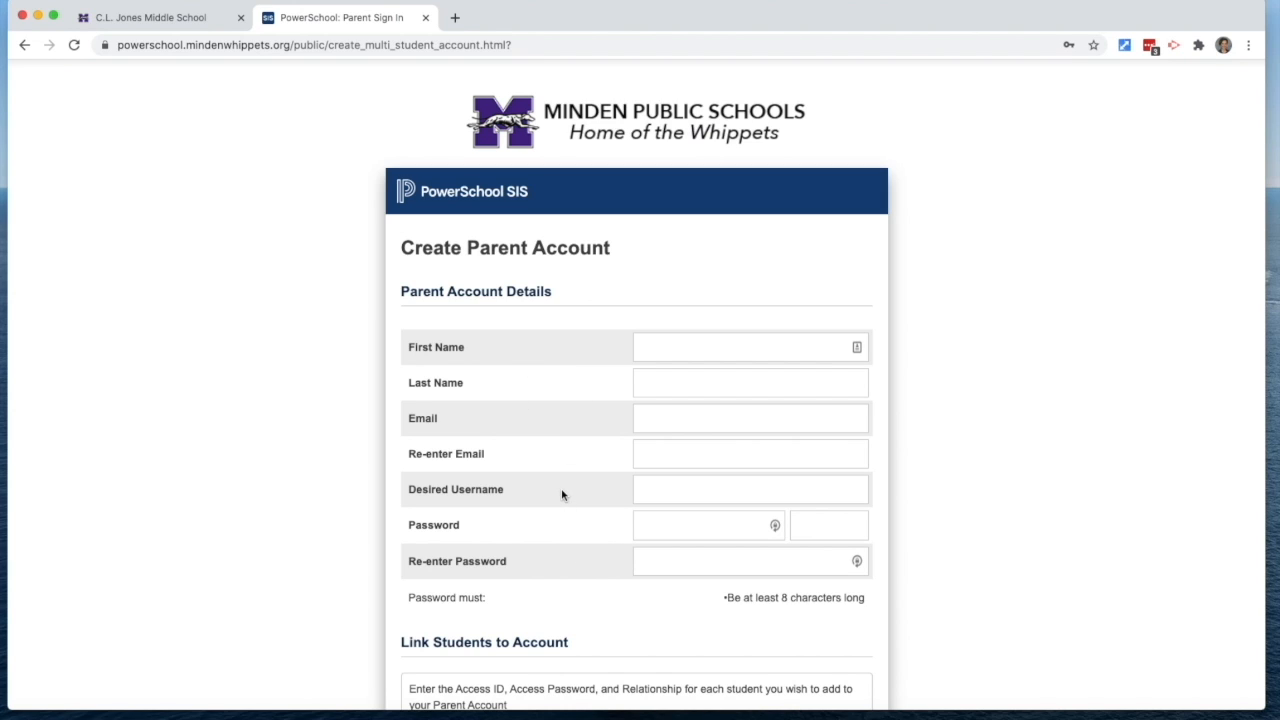
pyautogui.scroll(-3)
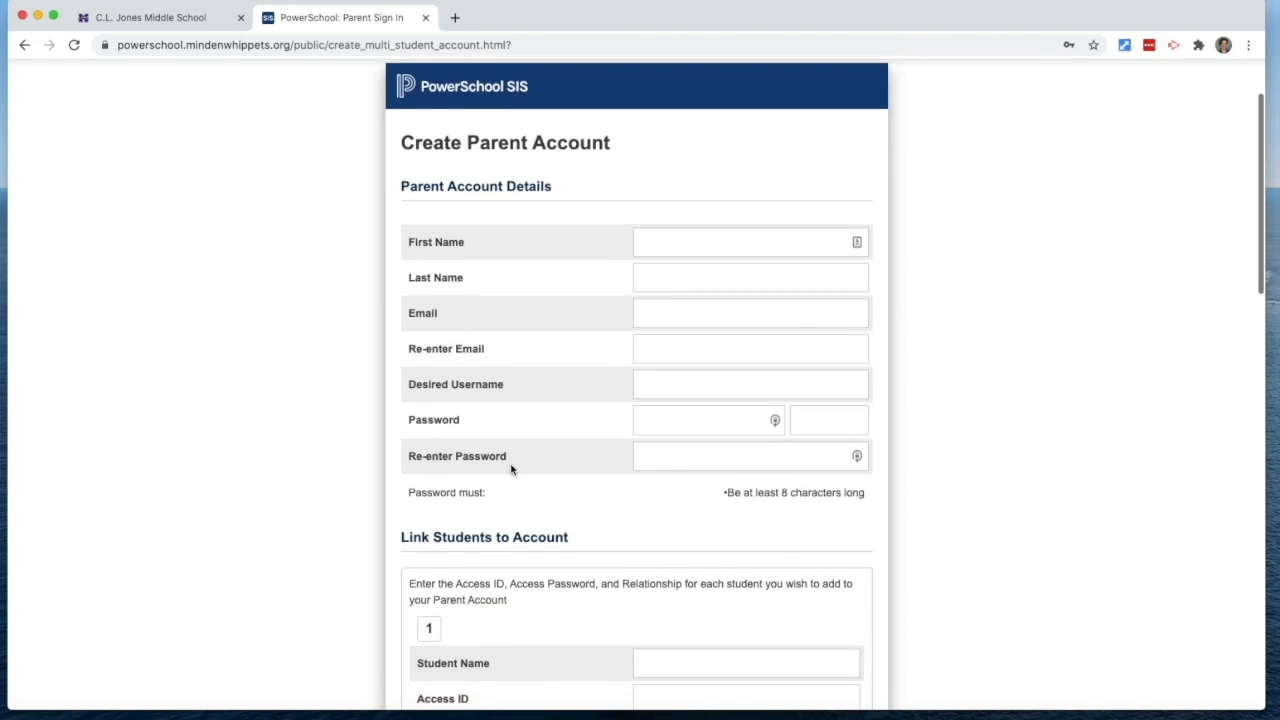
pyautogui.scroll(-3)
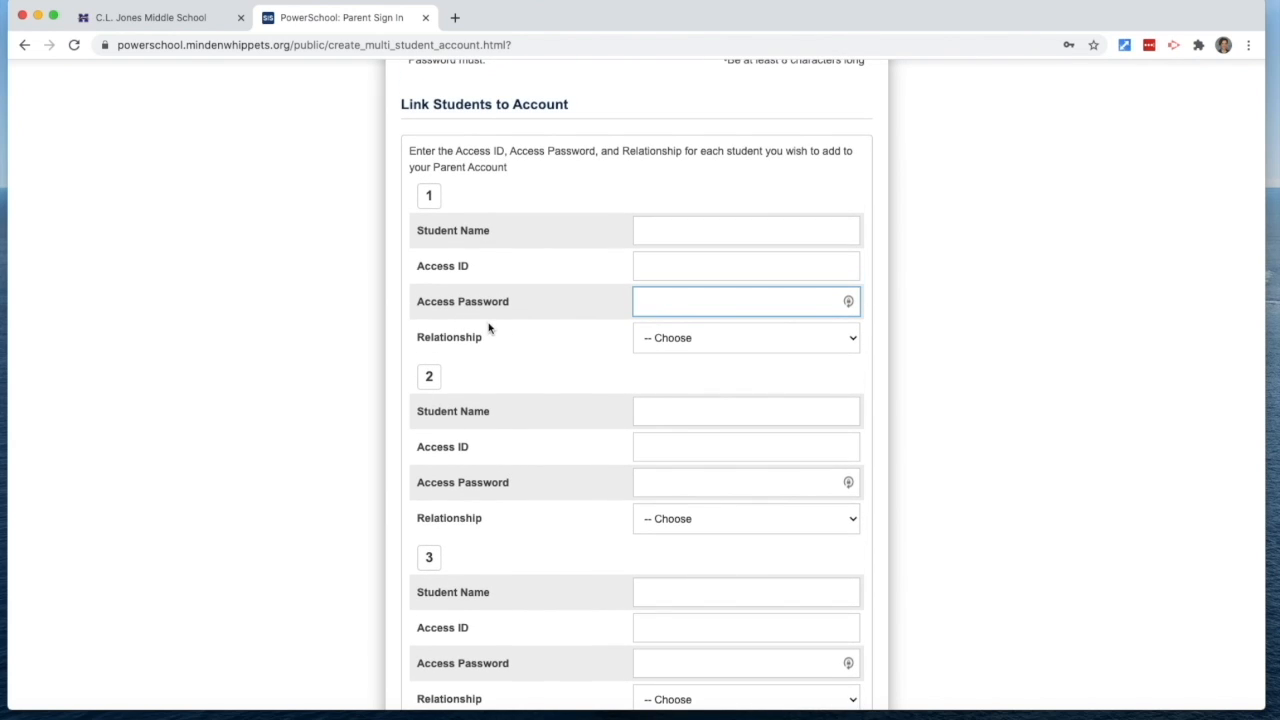
pyautogui.moveTo(442, 296)
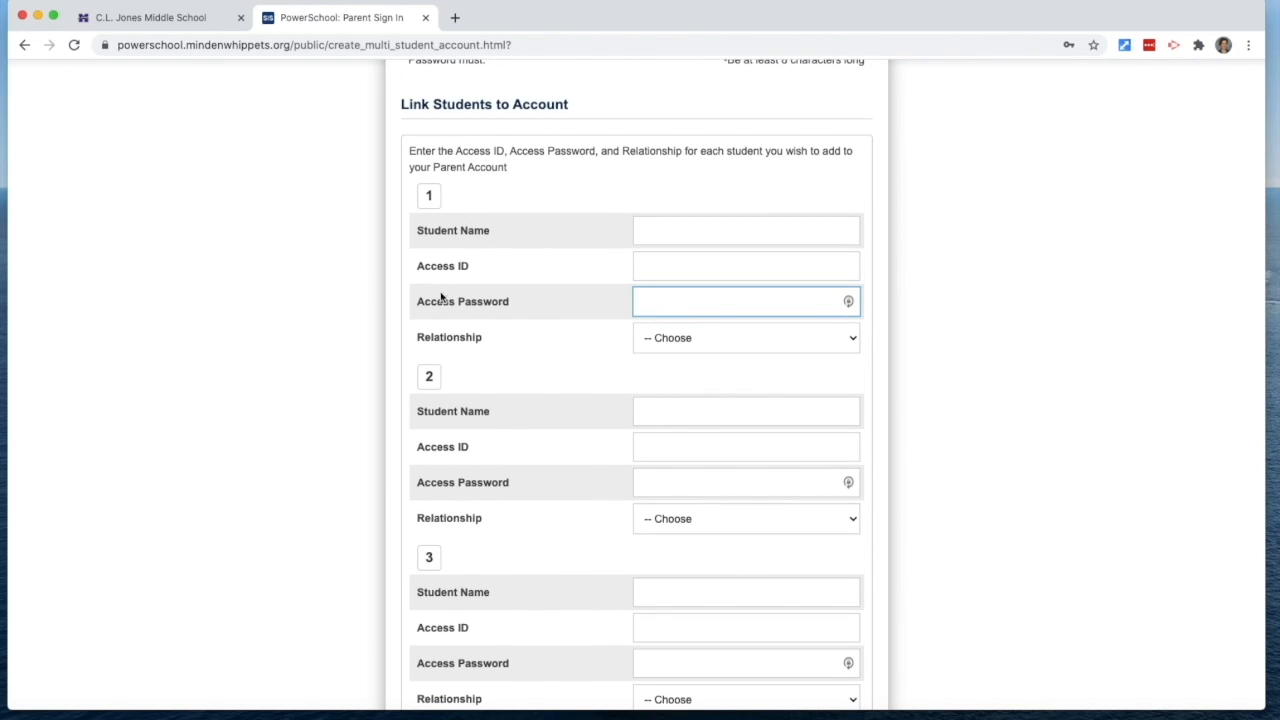
pyautogui.moveTo(440, 312)
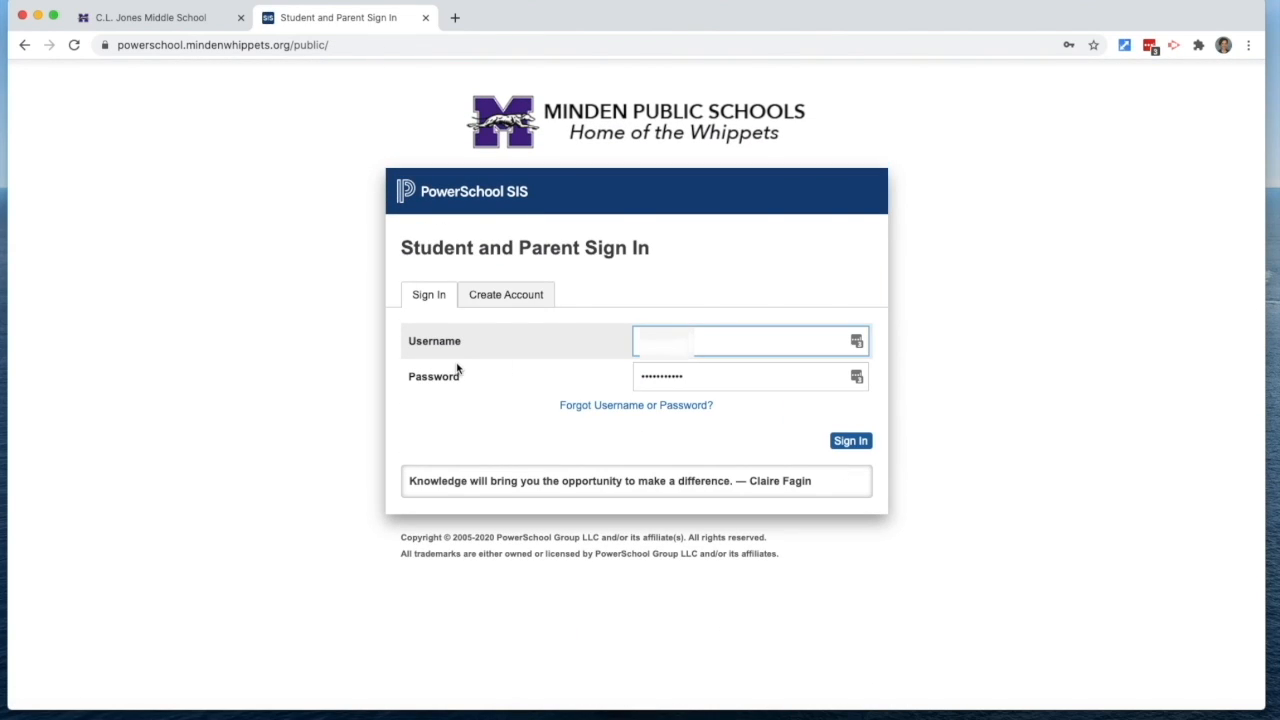
pyautogui.moveTo(828, 452)
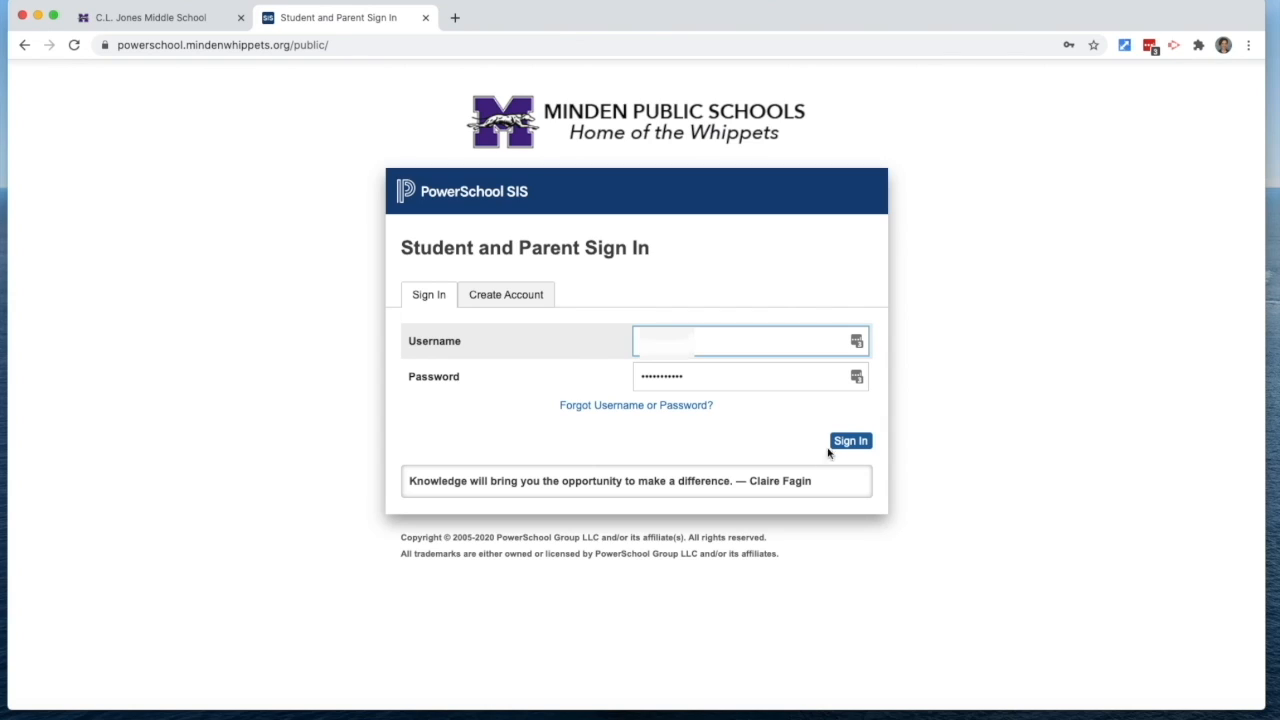
# Sign in with the entered credentials to reach the Grades and Attendance page
pyautogui.click(850, 442)
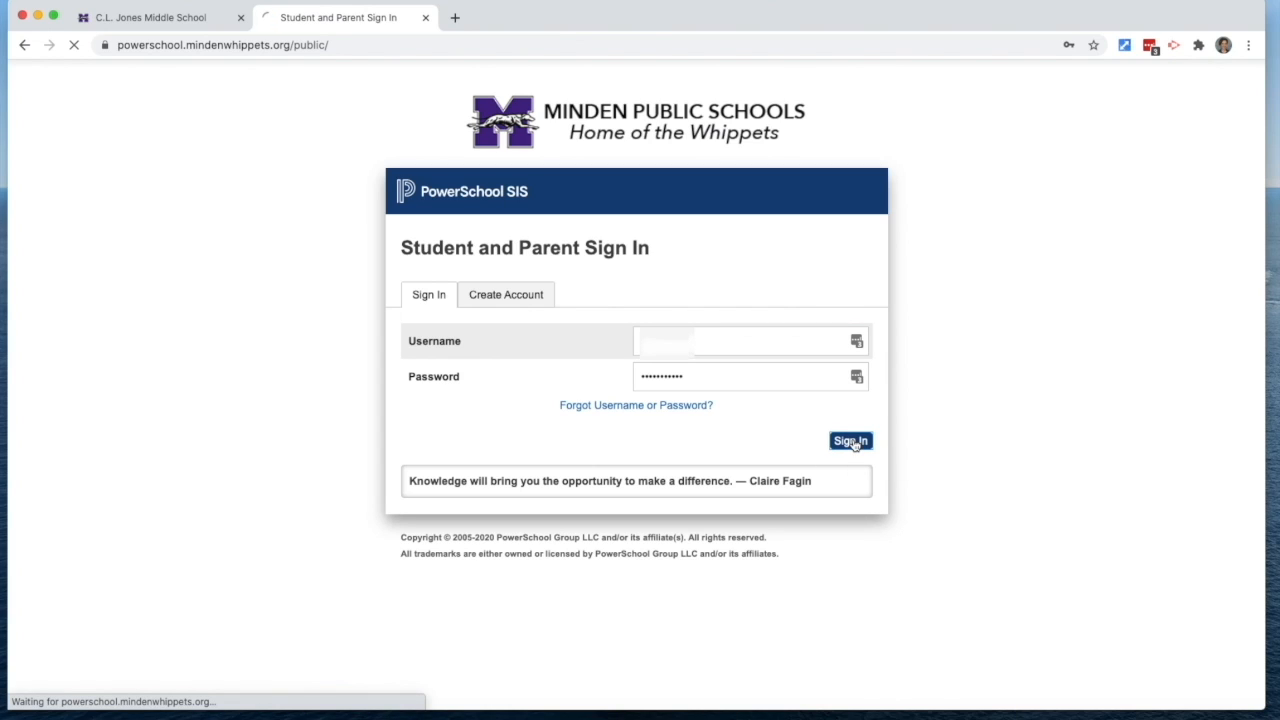
pyautogui.click(850, 442)
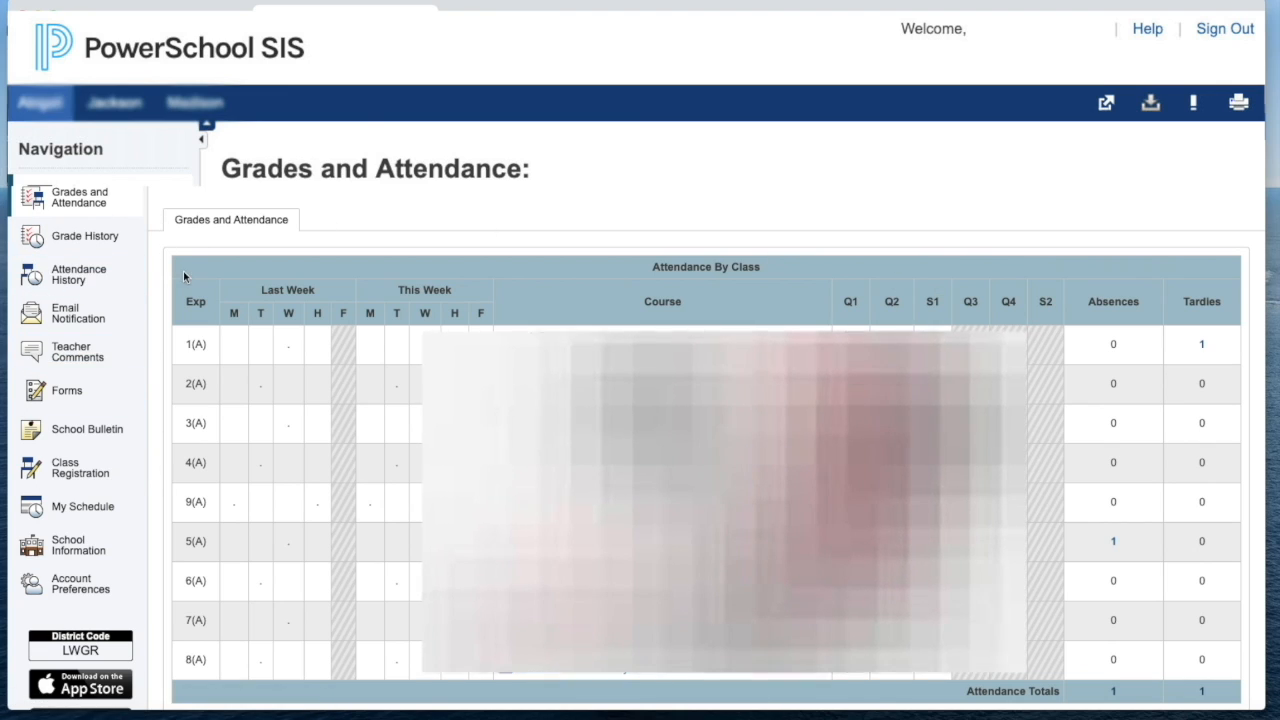
# From Forms in the left navigation, open the Digital Equity Survey under General Forms
pyautogui.click(66, 390)
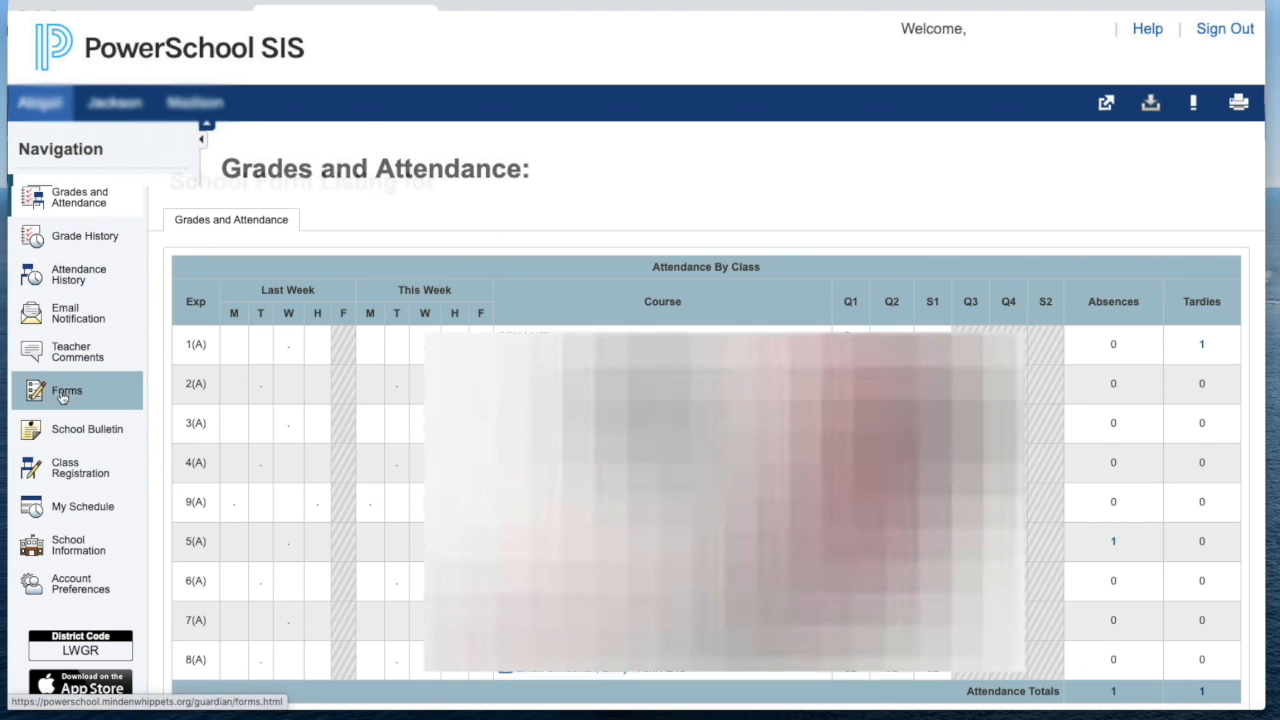
pyautogui.click(68, 390)
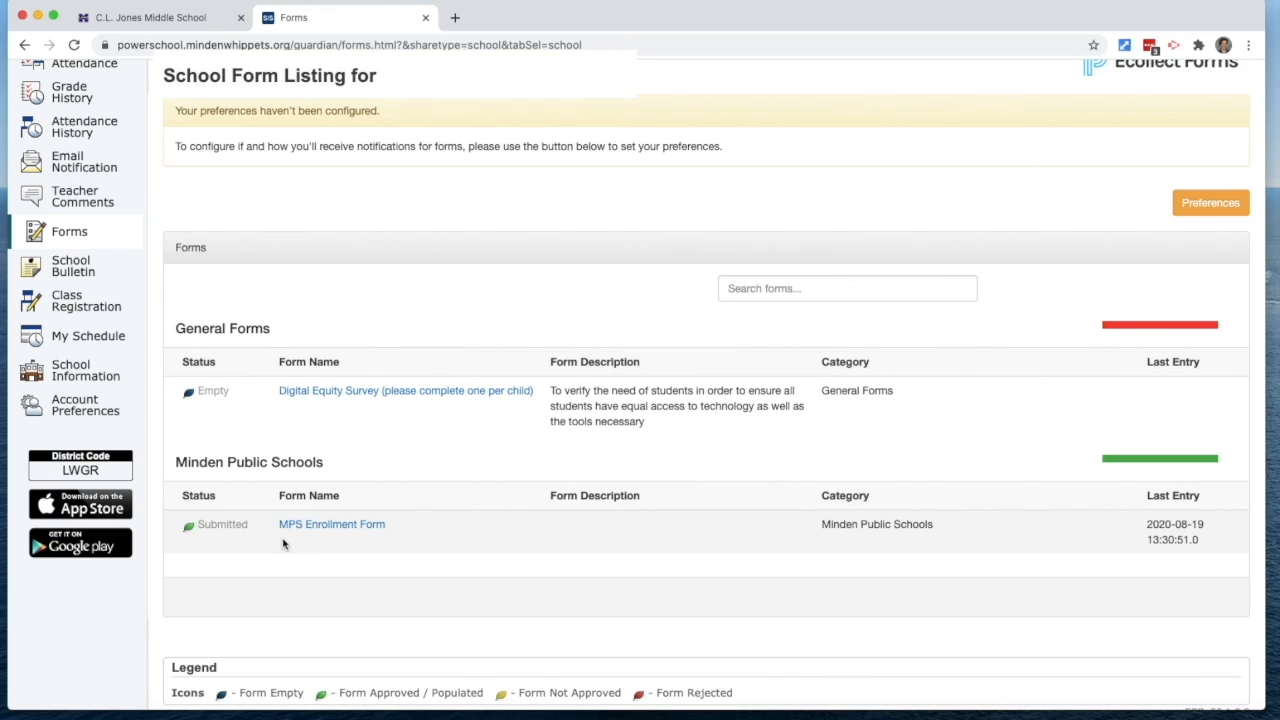
pyautogui.moveTo(324, 420)
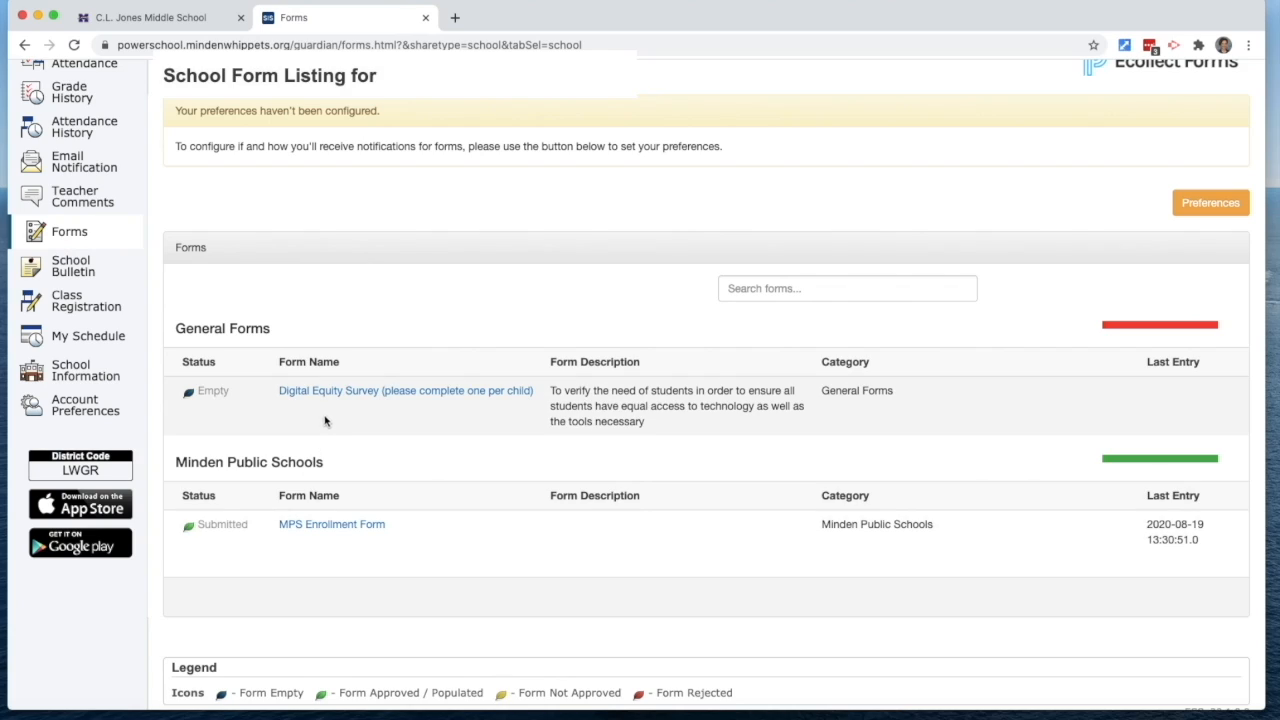
pyautogui.moveTo(370, 404)
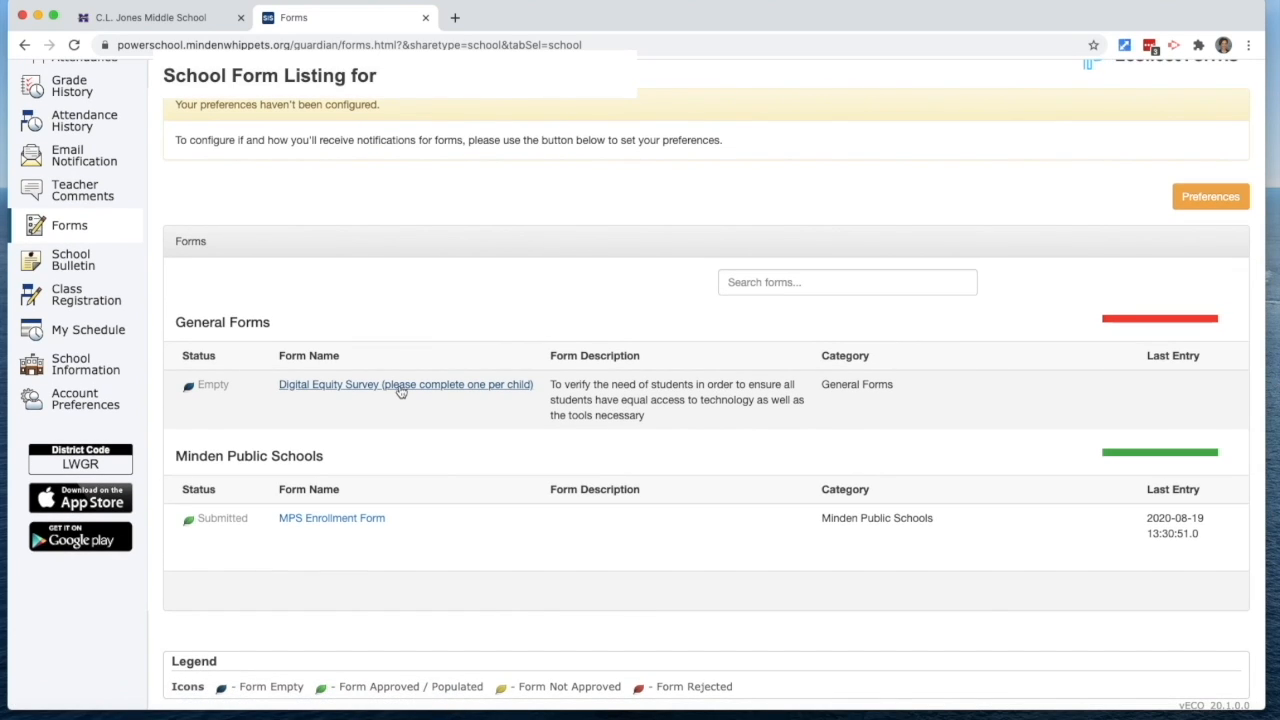
pyautogui.click(404, 384)
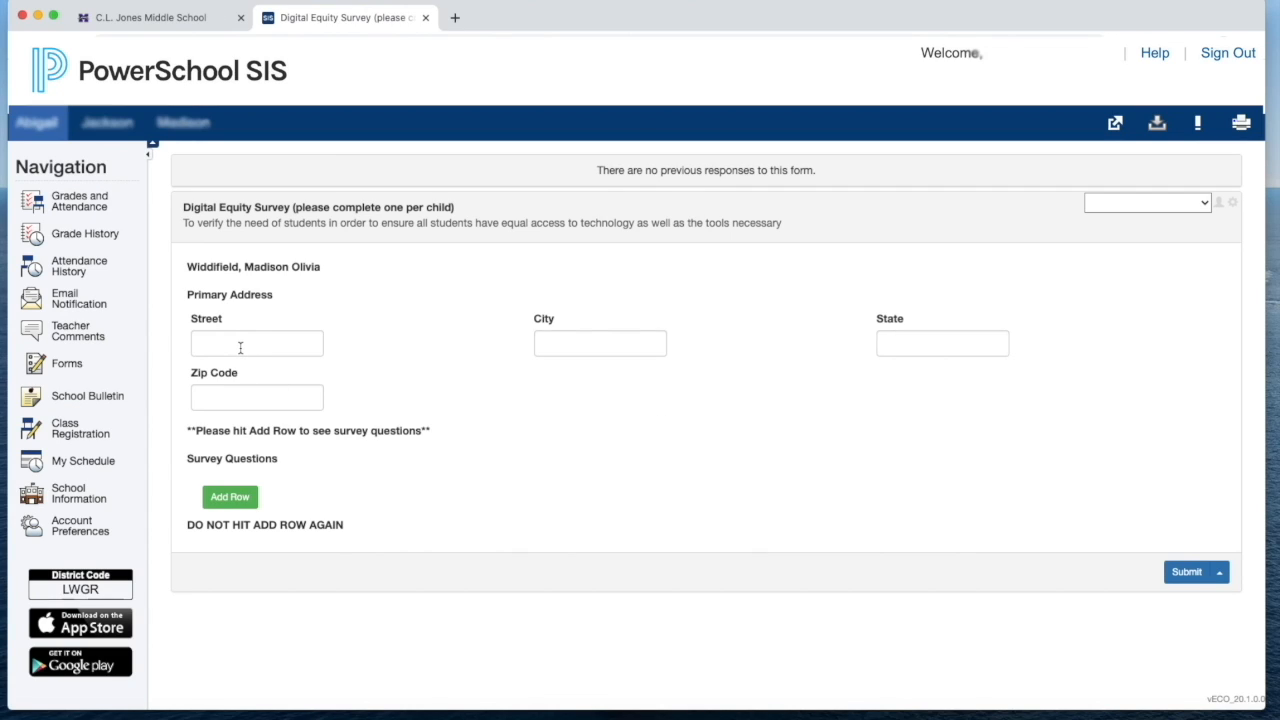
pyautogui.write('1102 21')
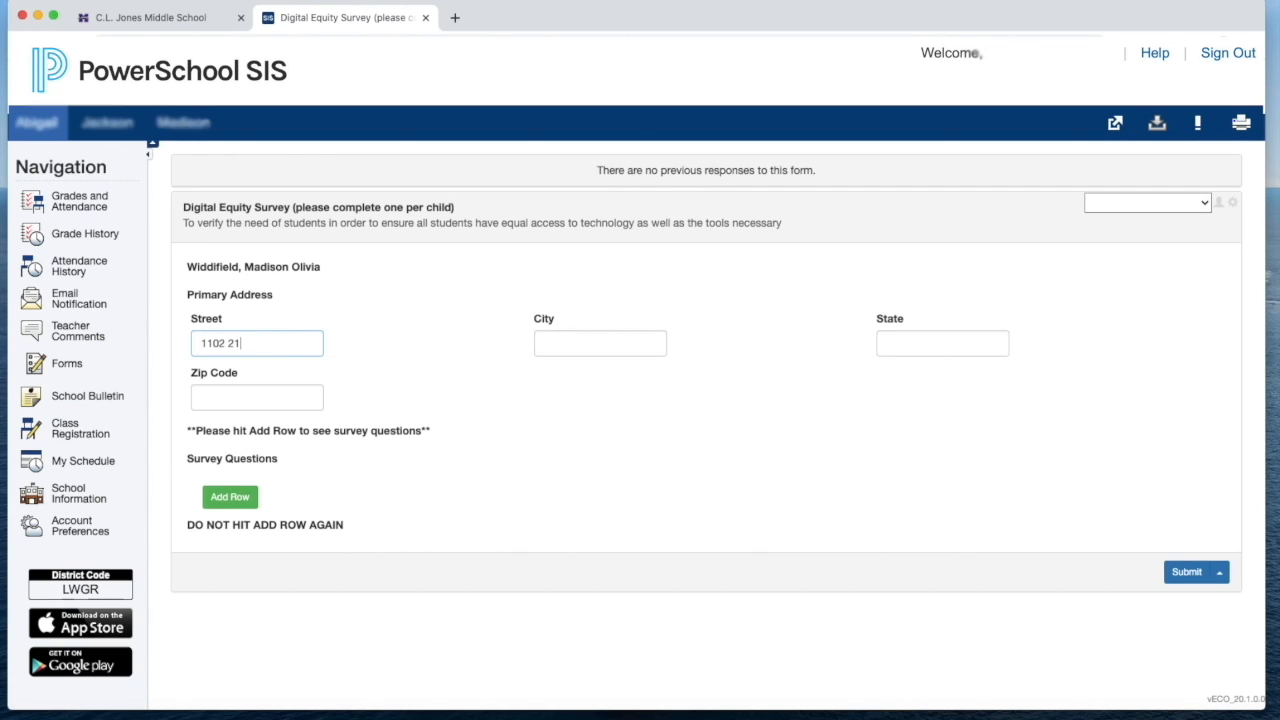
pyautogui.click(256, 396)
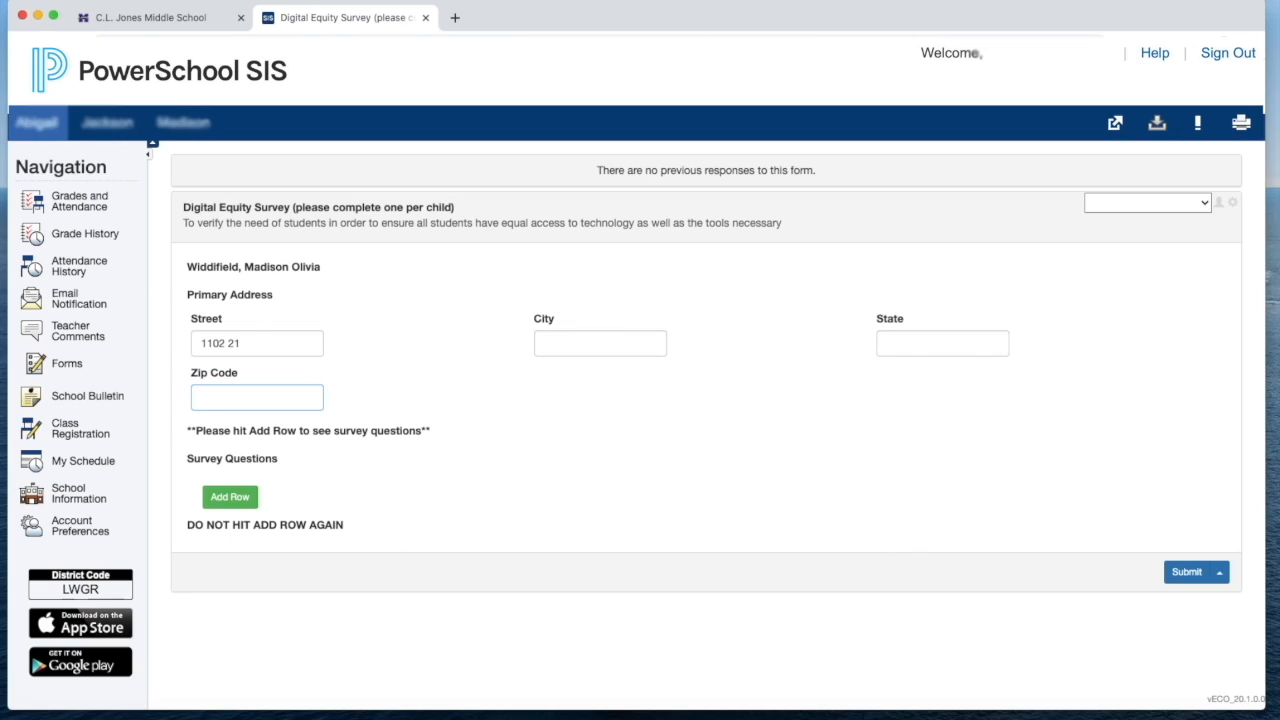
pyautogui.write('68959')
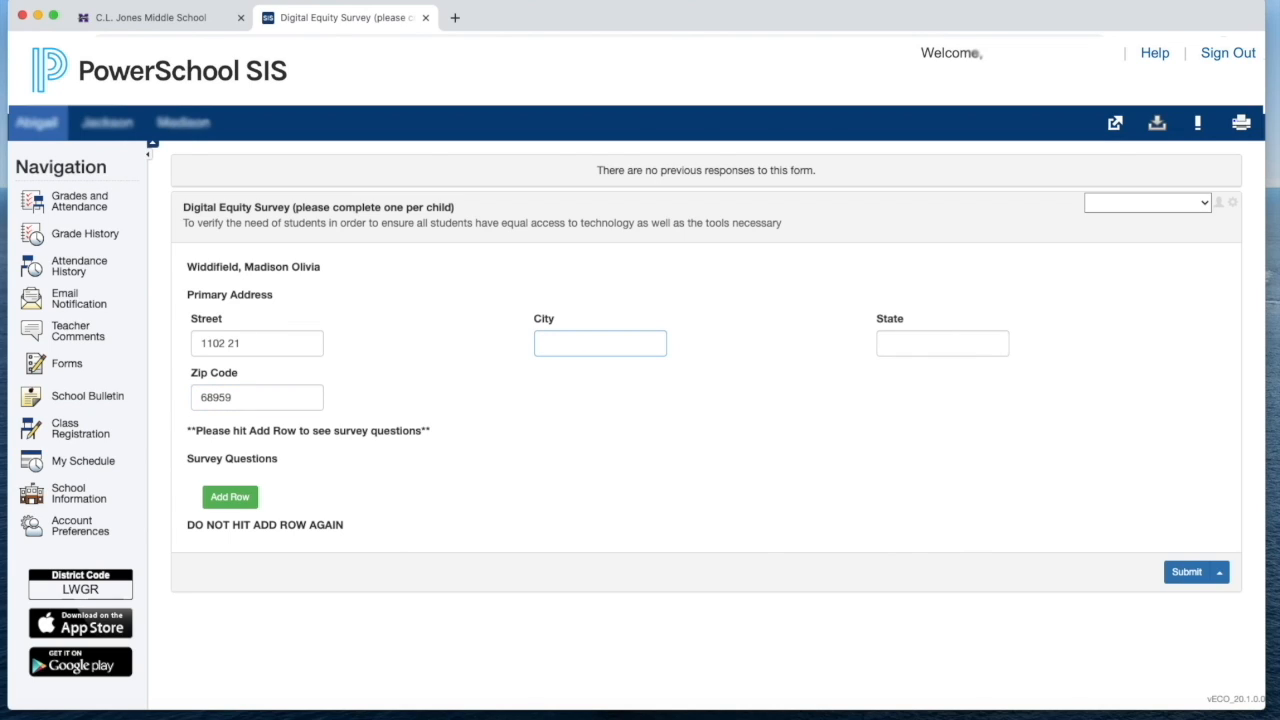
pyautogui.write('Minden')
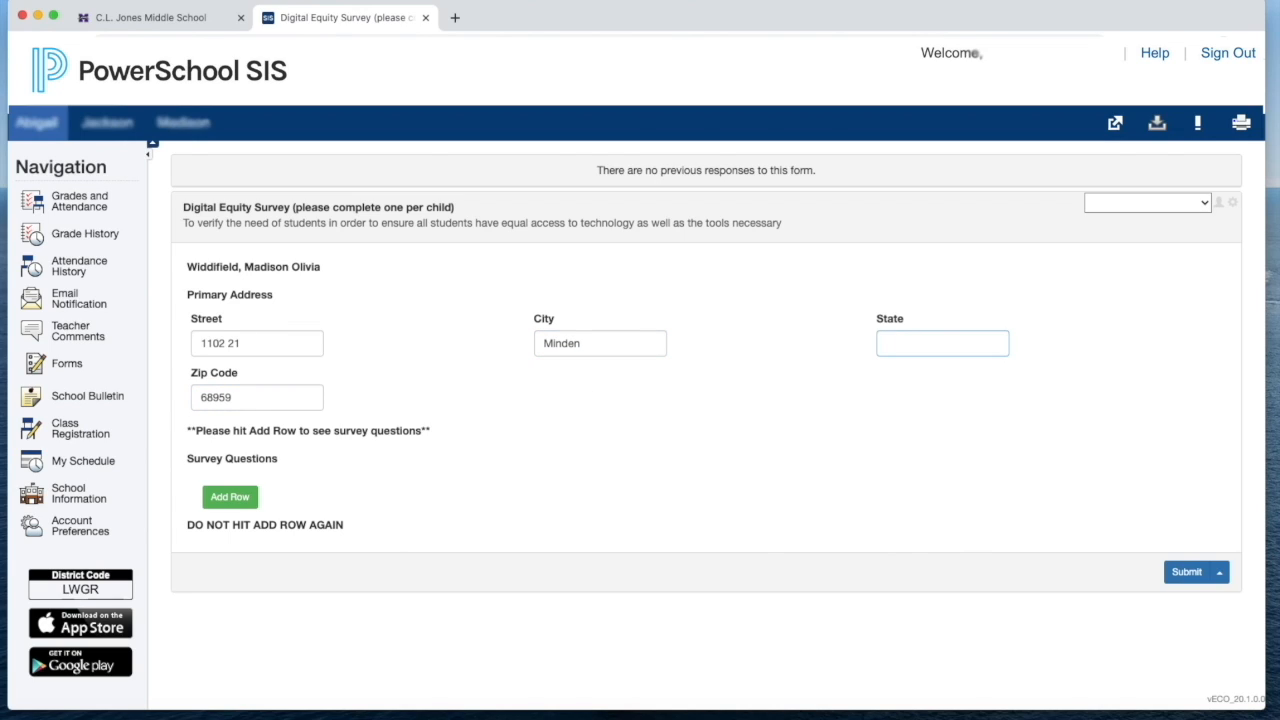
pyautogui.write('NE')
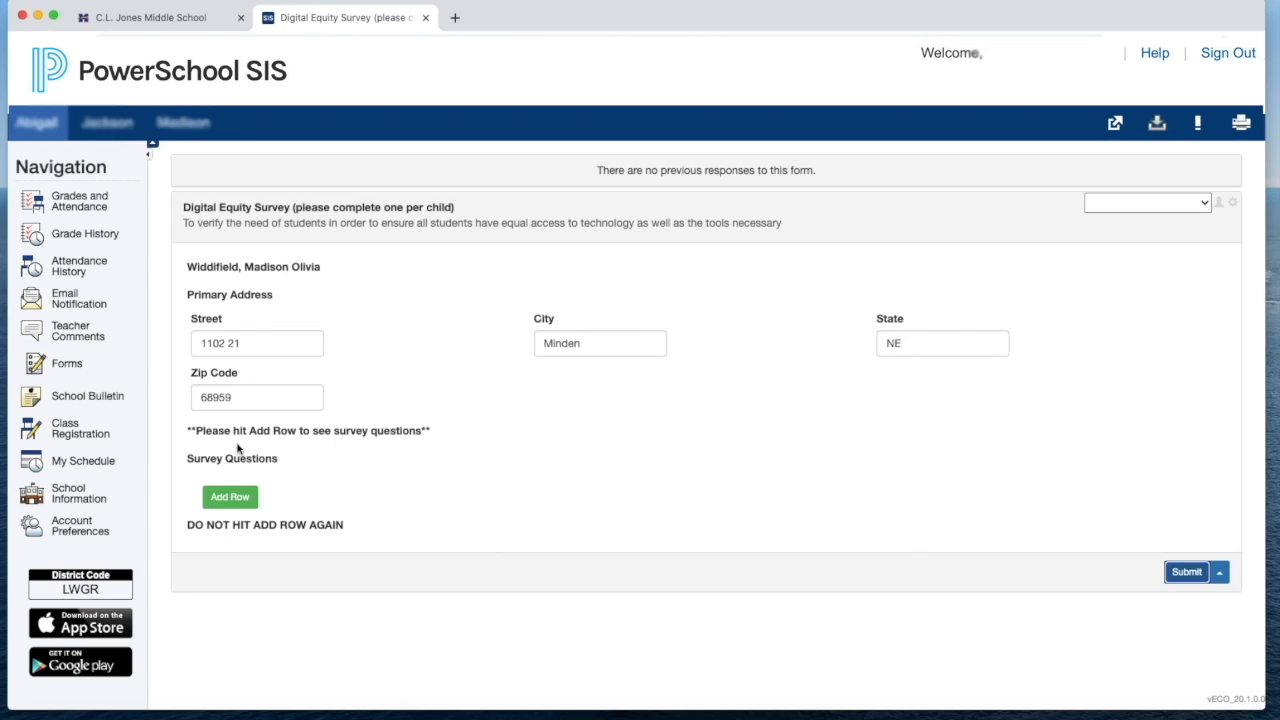
pyautogui.moveTo(262, 442)
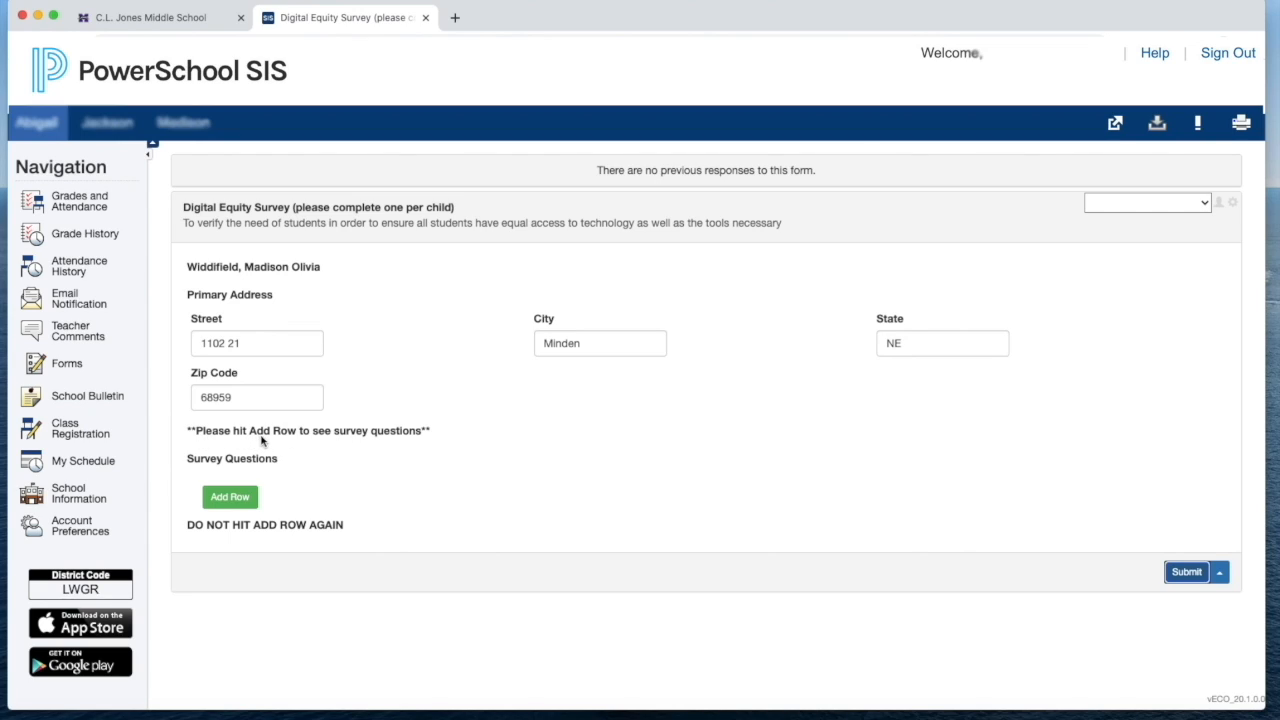
pyautogui.moveTo(354, 472)
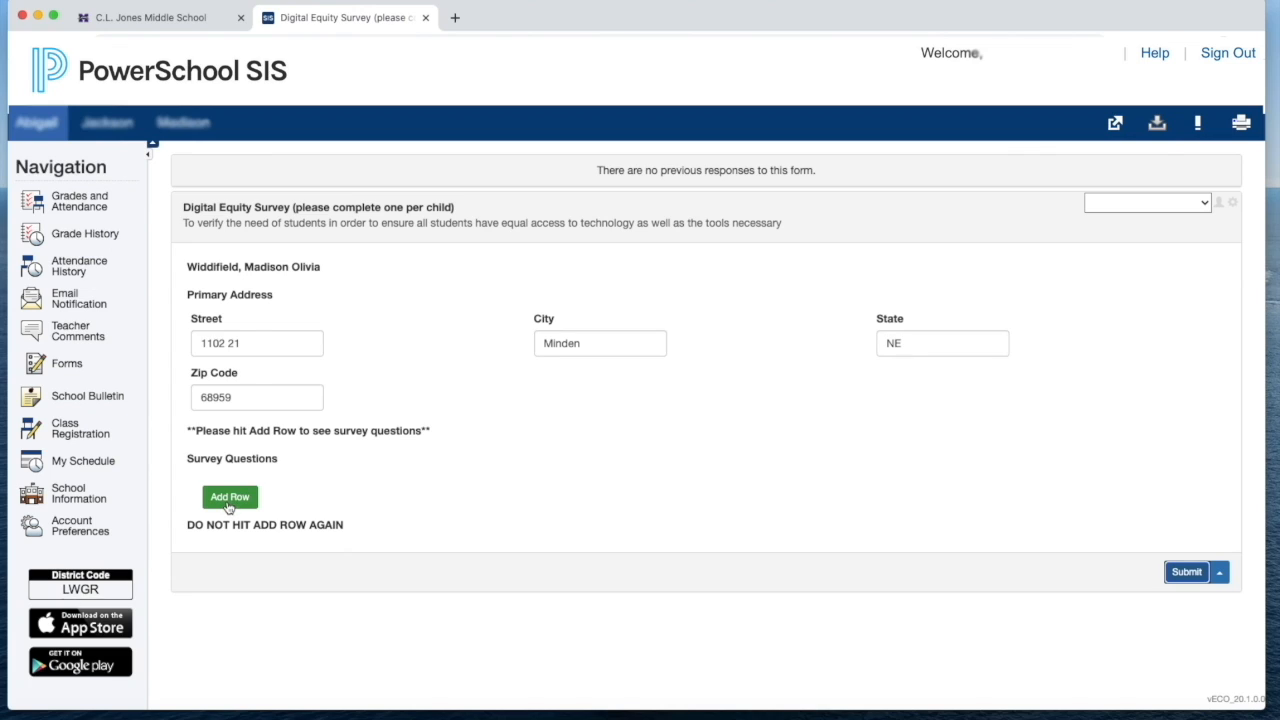
pyautogui.click(228, 496)
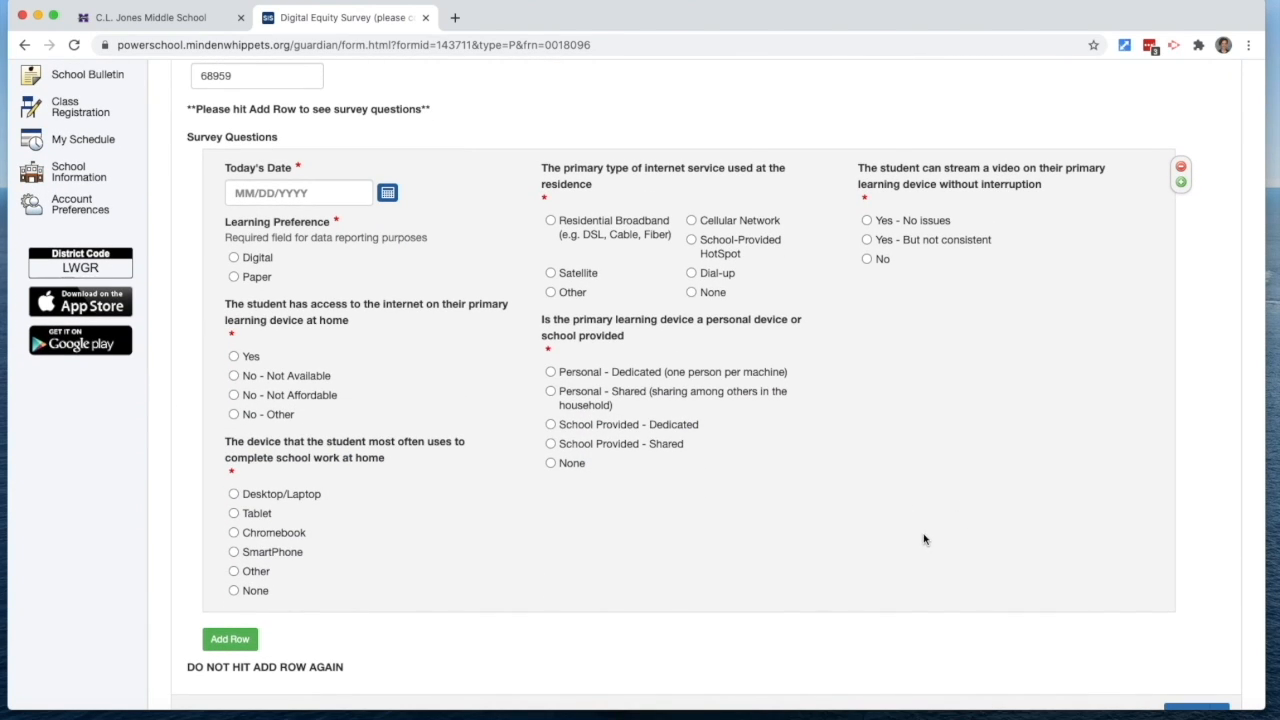
pyautogui.moveTo(302, 360)
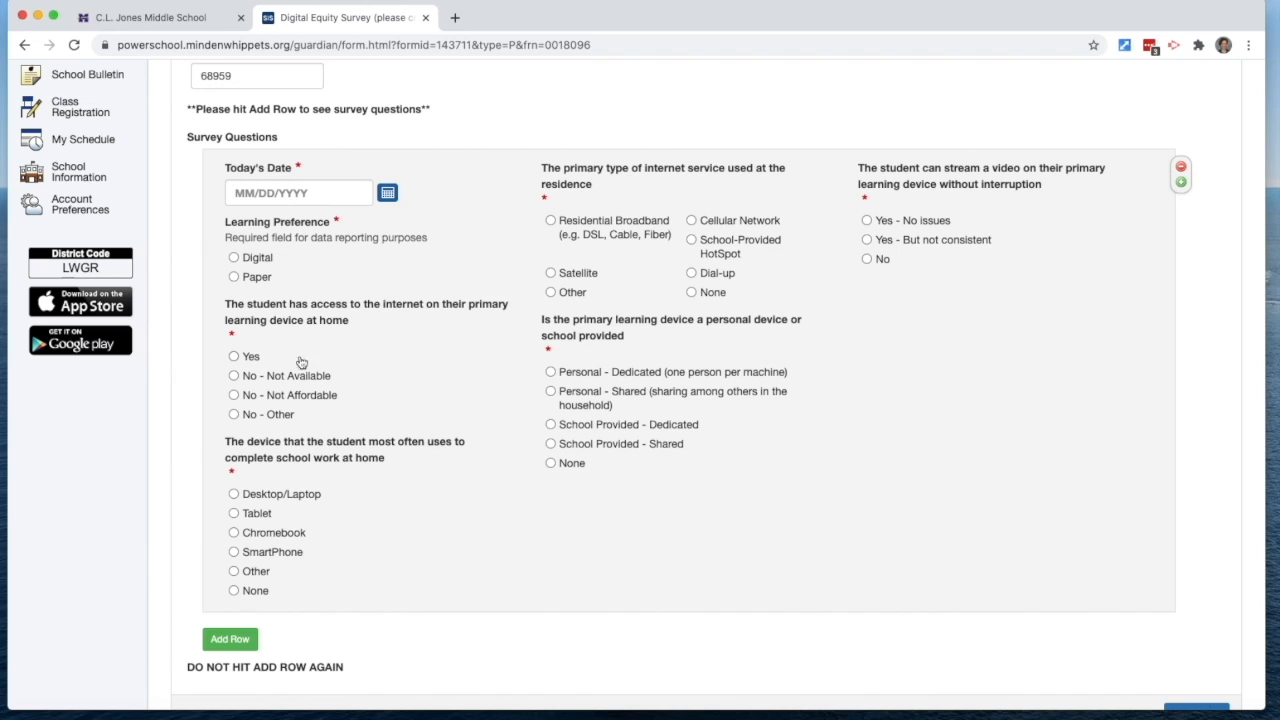
# Answer Digital learning preference and Tablet as main device, then reach the Submit button
pyautogui.click(234, 256)
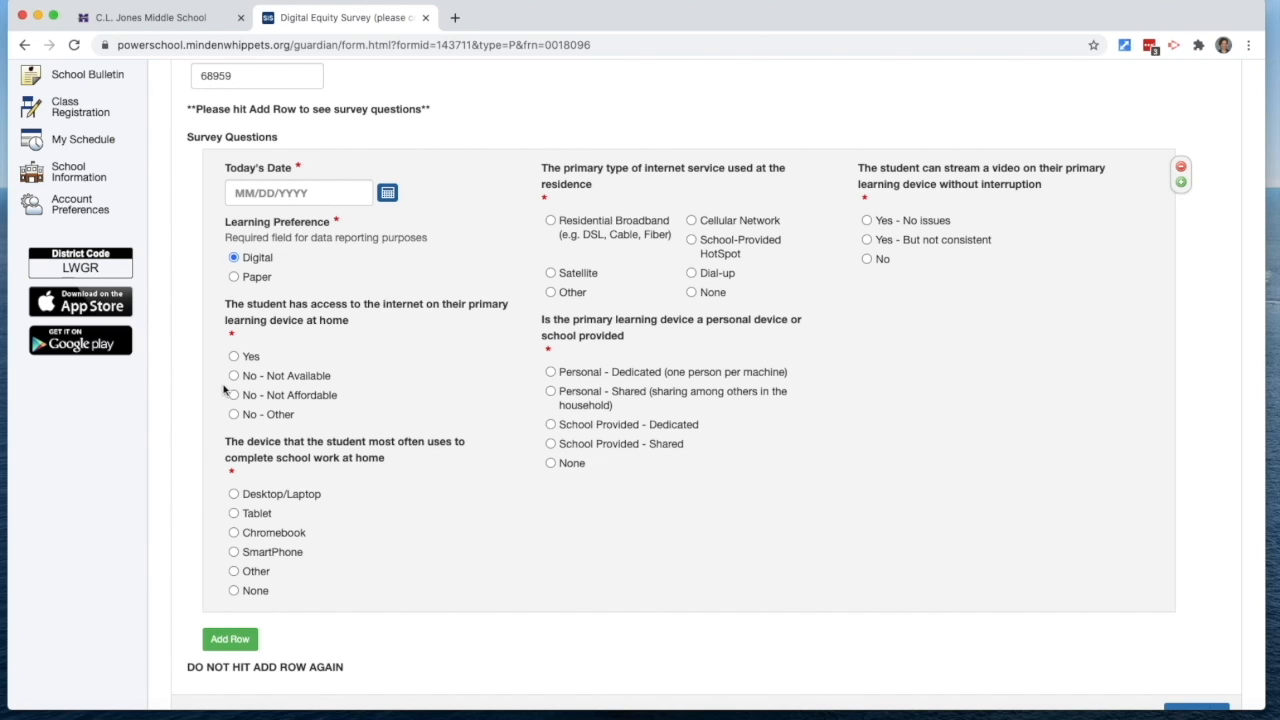
pyautogui.click(232, 512)
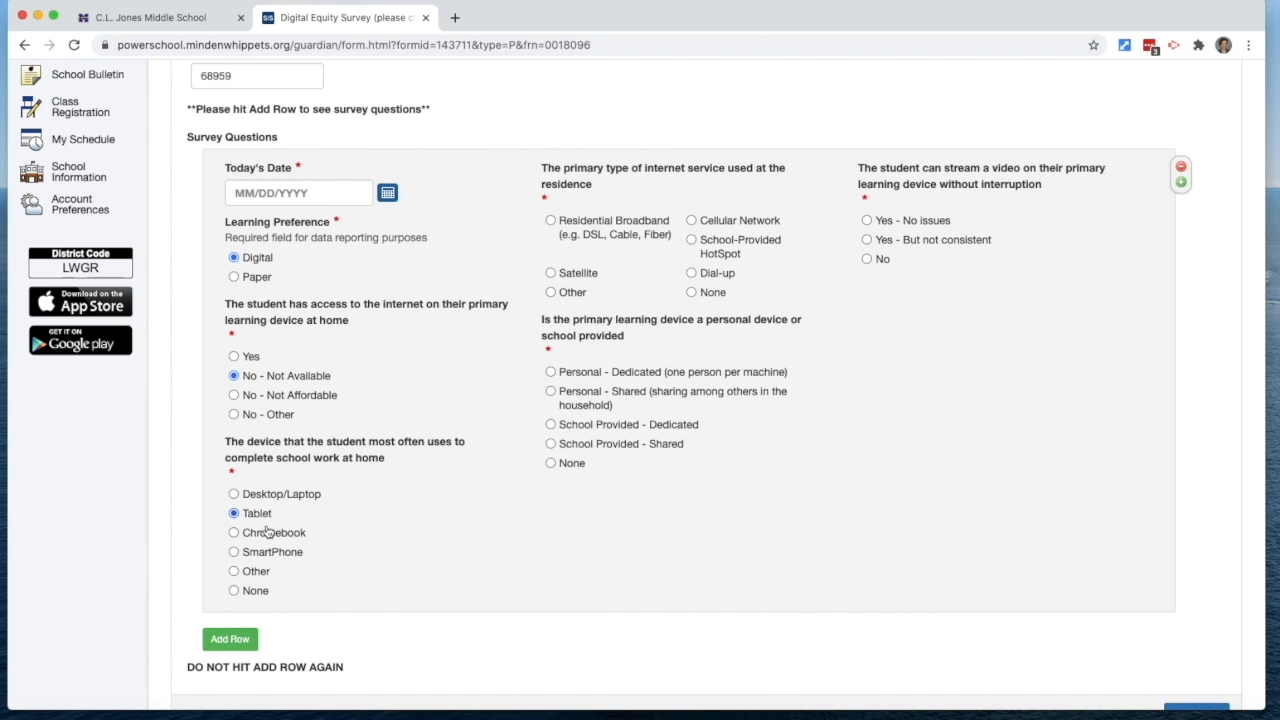
pyautogui.scroll(-3)
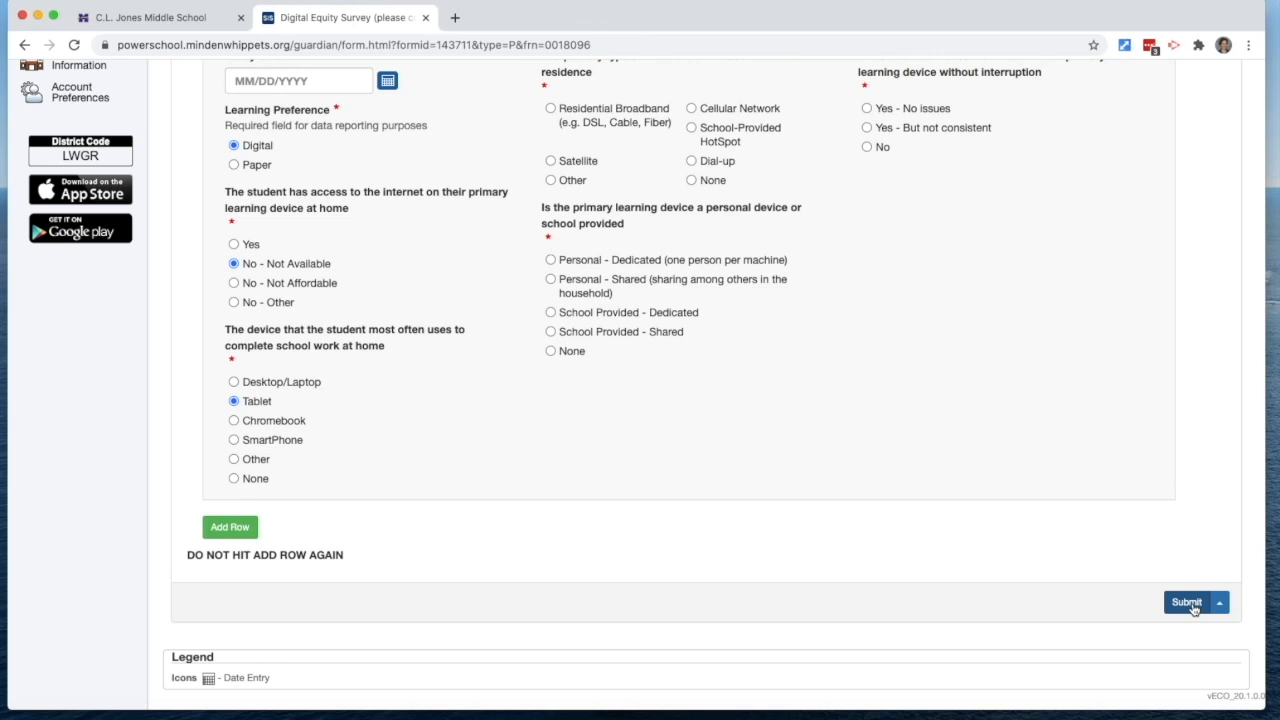